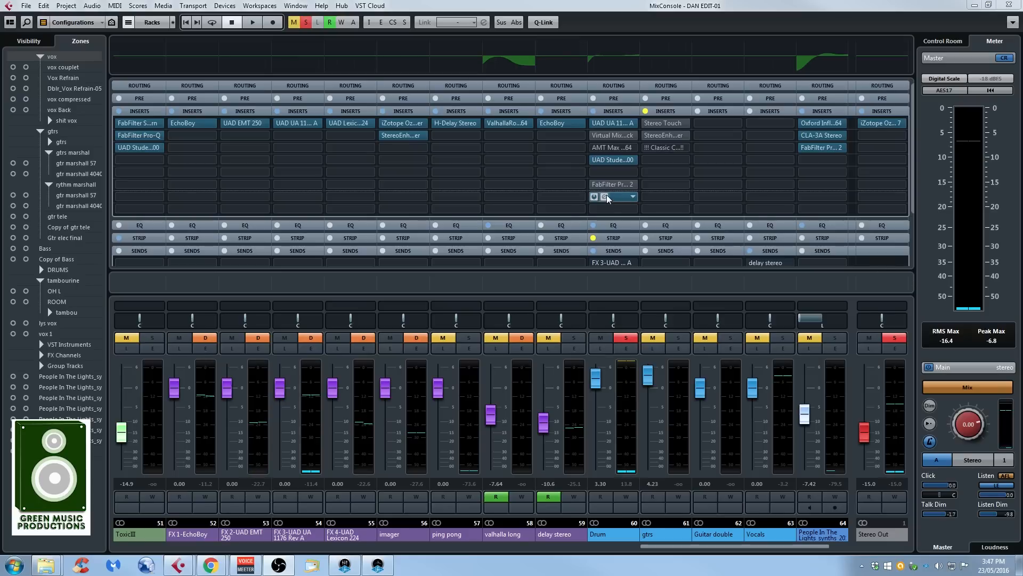
- Load MultibandCompressor onto the Drum channel insert and show its editor
double_click(612, 184)
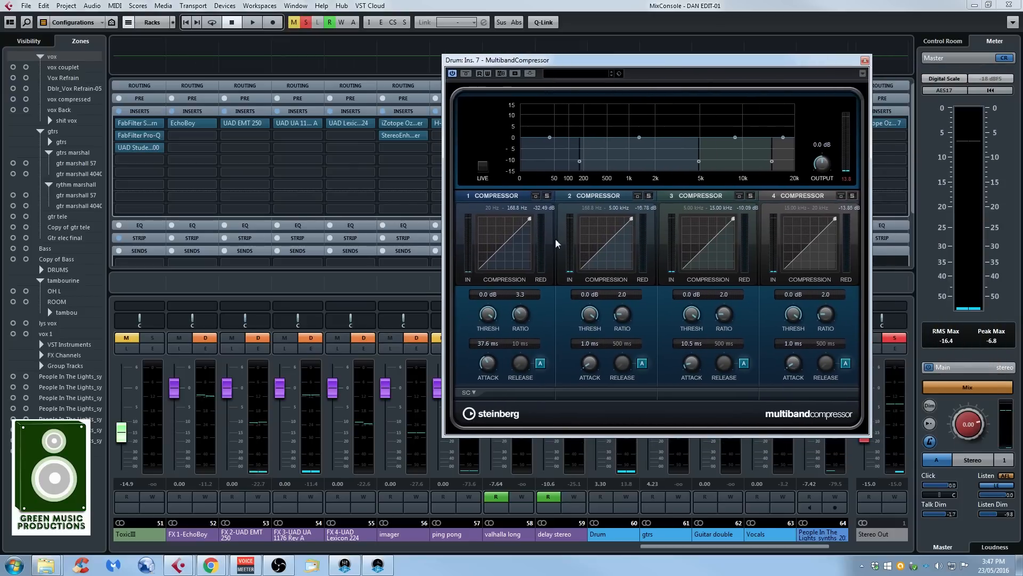
mouse_move(653, 227)
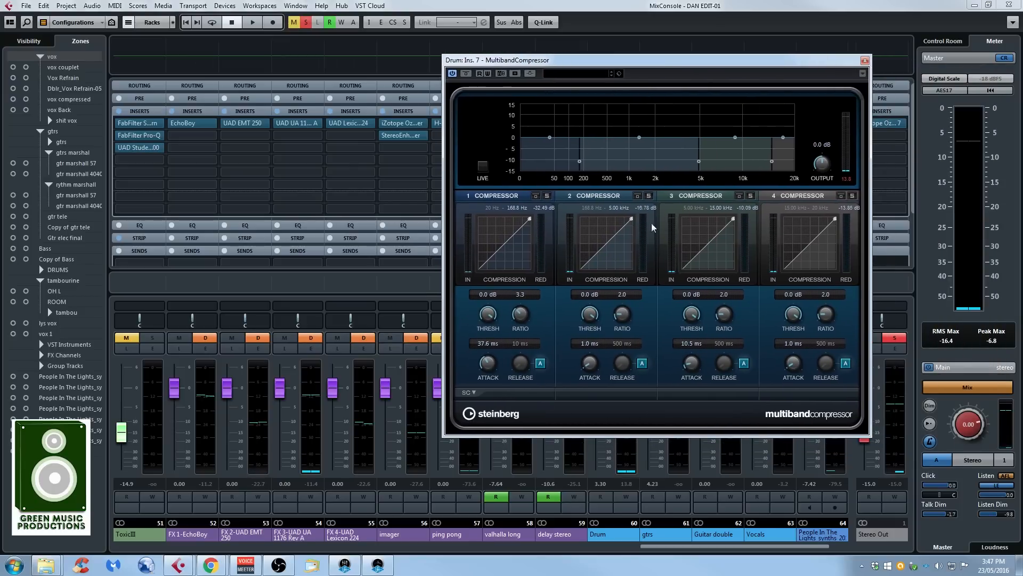
mouse_move(578, 161)
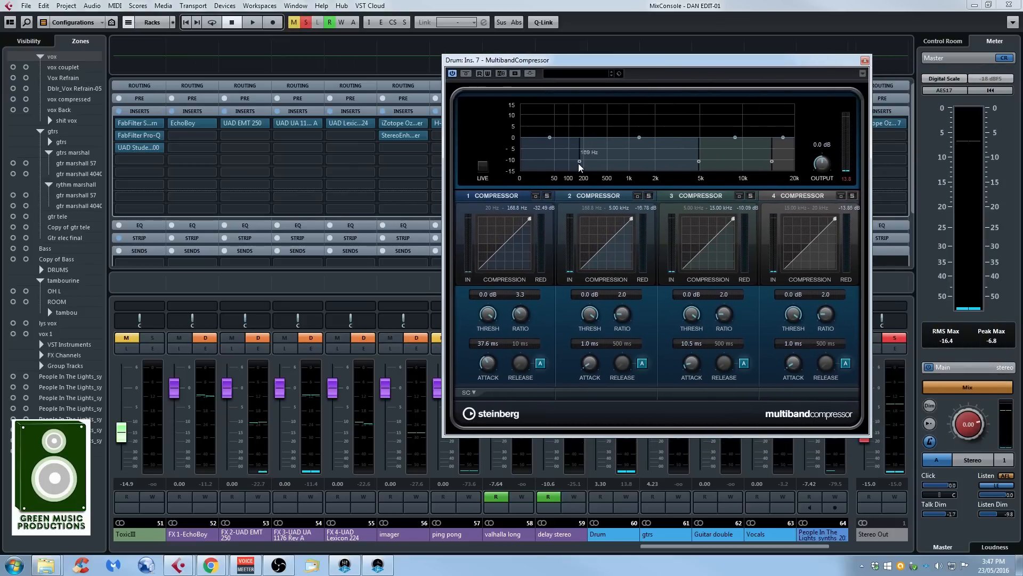
mouse_move(551, 139)
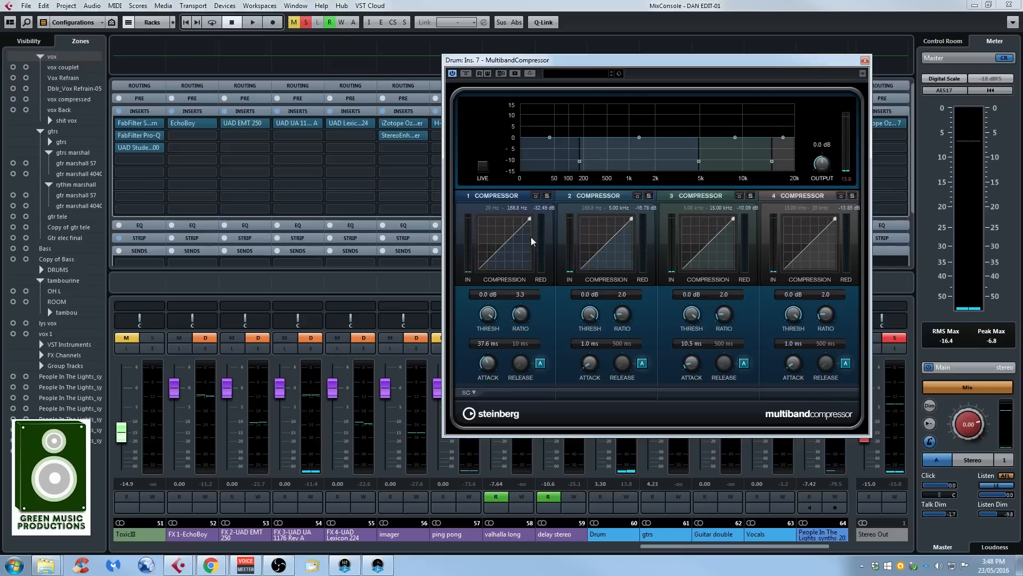
mouse_move(545, 348)
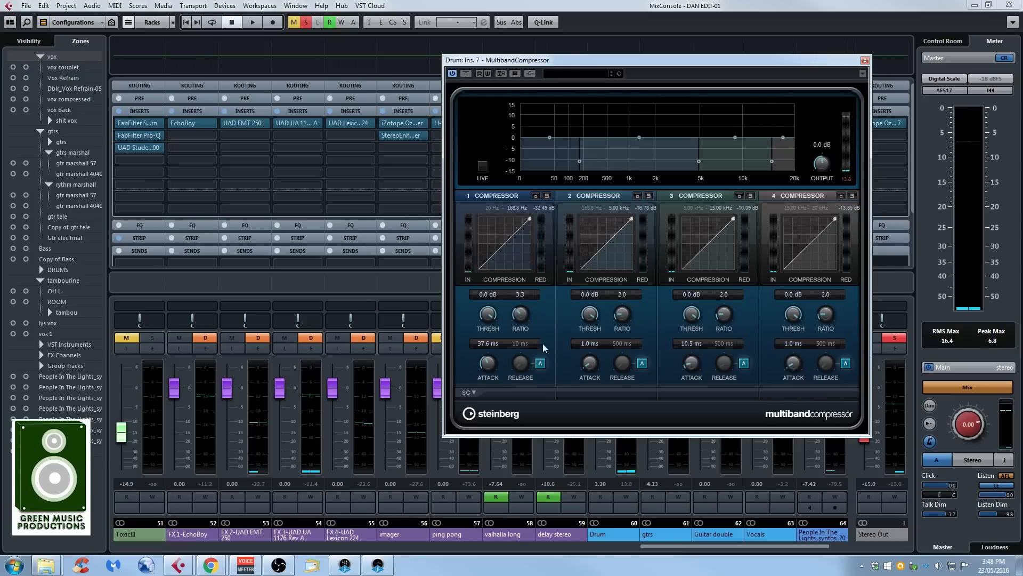
mouse_move(749, 21)
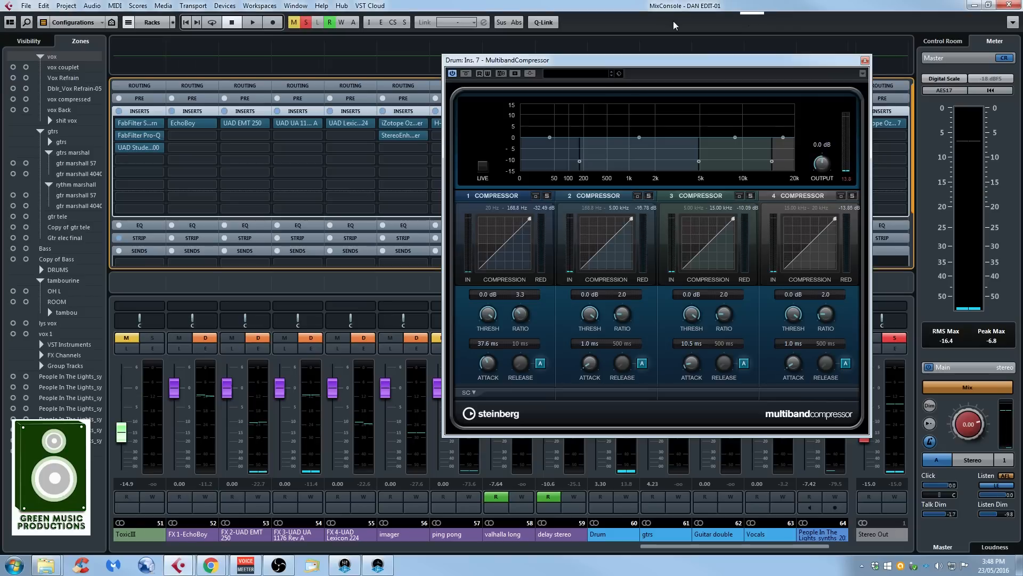
mouse_move(618, 254)
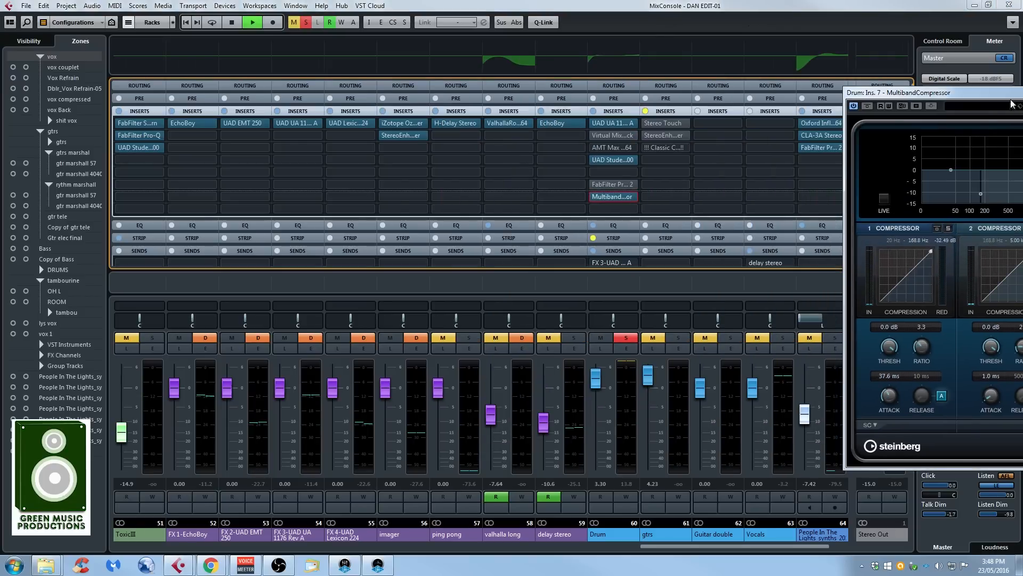
- Move the MultibandCompressor window so all four bands are visible and audition the drums
drag(934, 91, 809, 55)
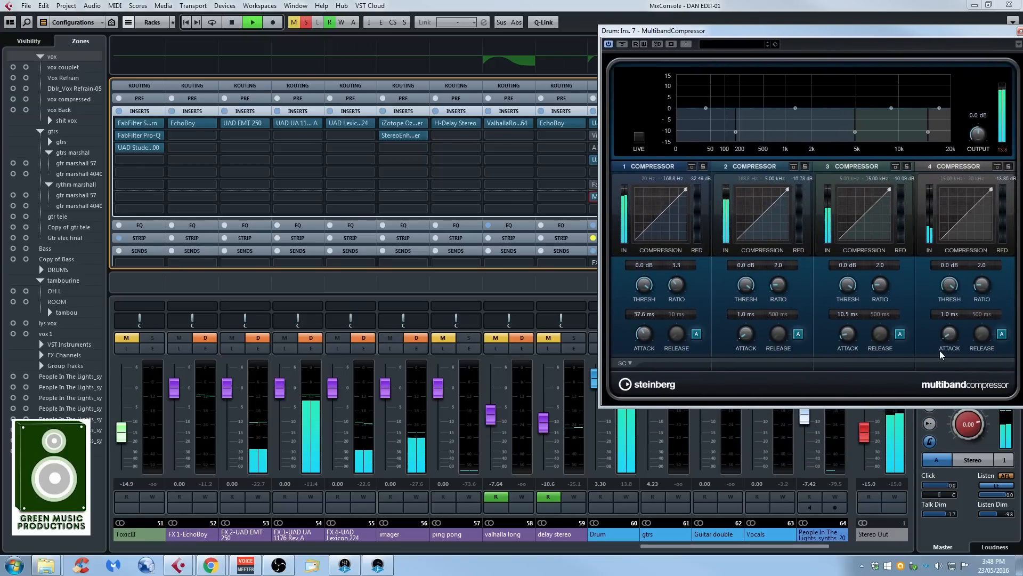
click(231, 21)
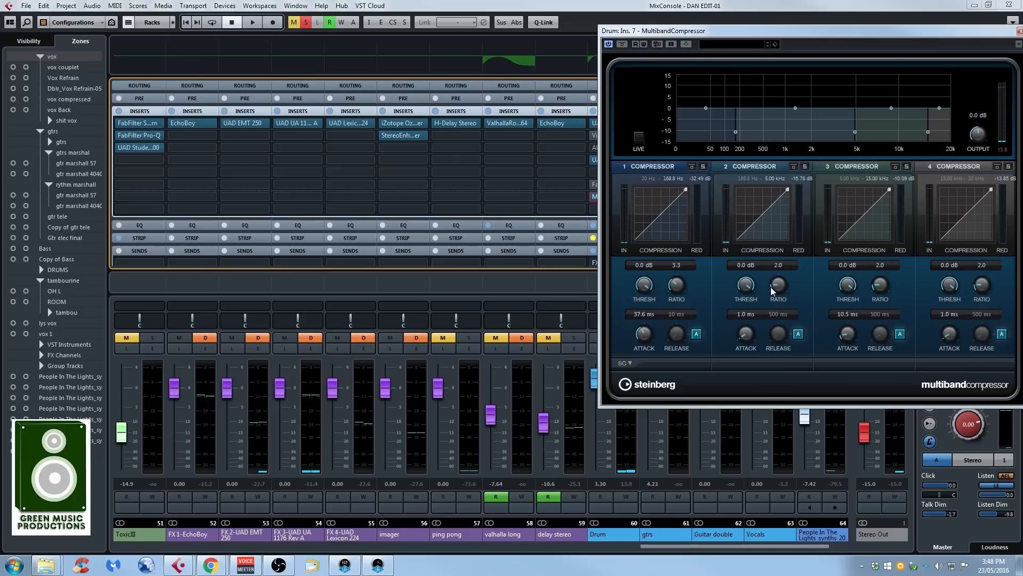
mouse_move(649, 291)
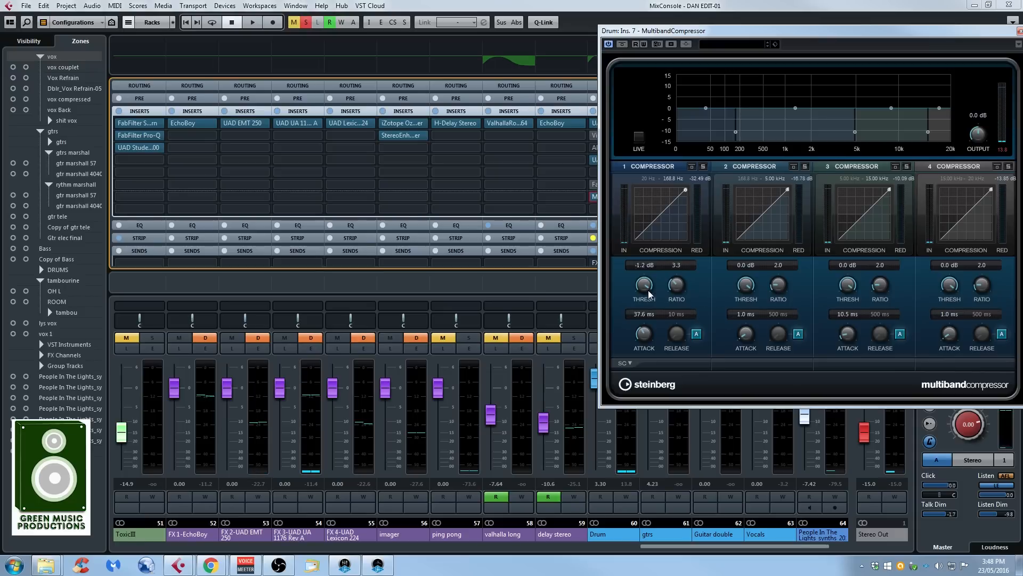
- Lower the band 1 THRESH knob to -43.5 dB while the drums play
drag(643, 286, 647, 297)
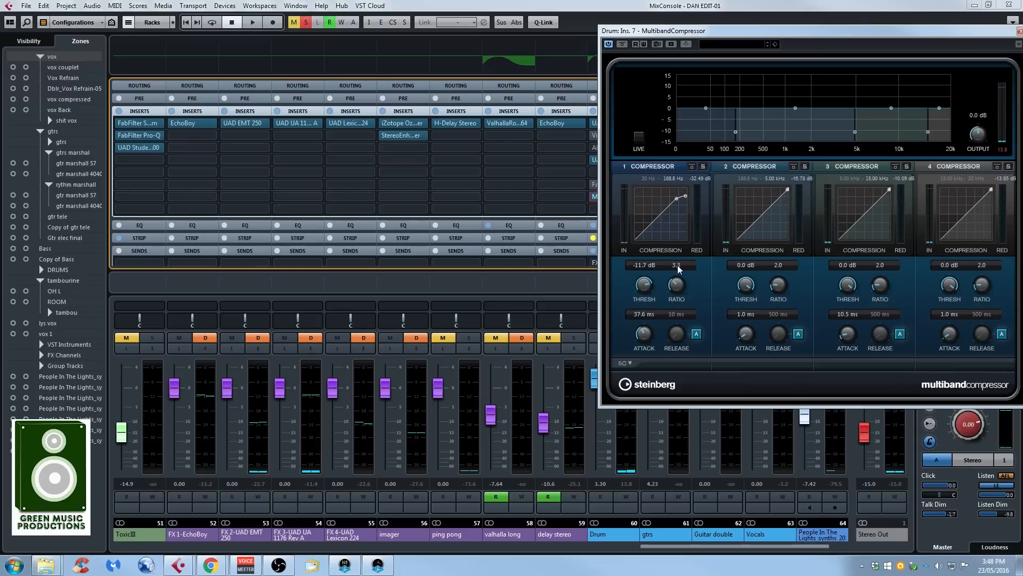
mouse_move(670, 316)
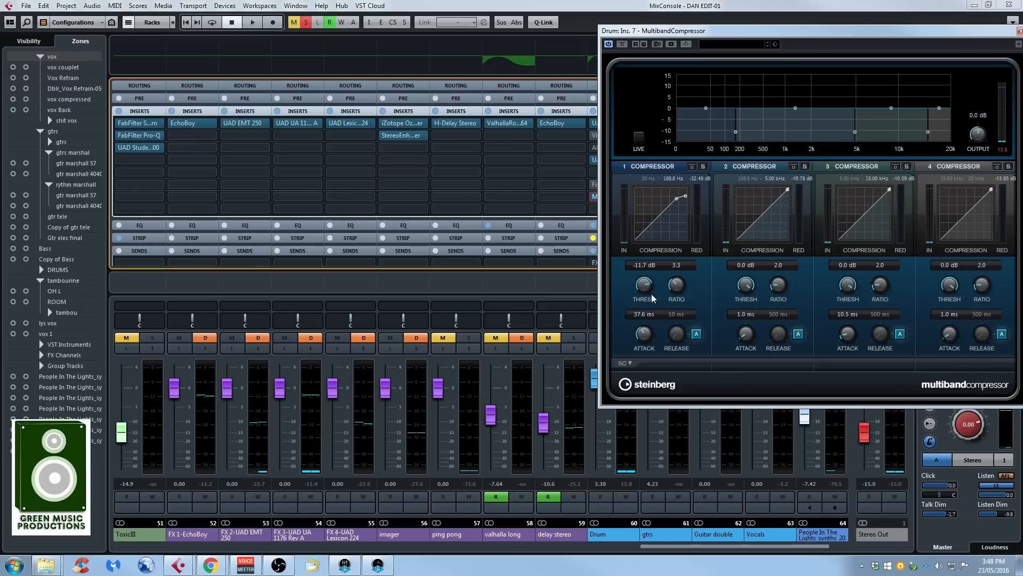
click(252, 21)
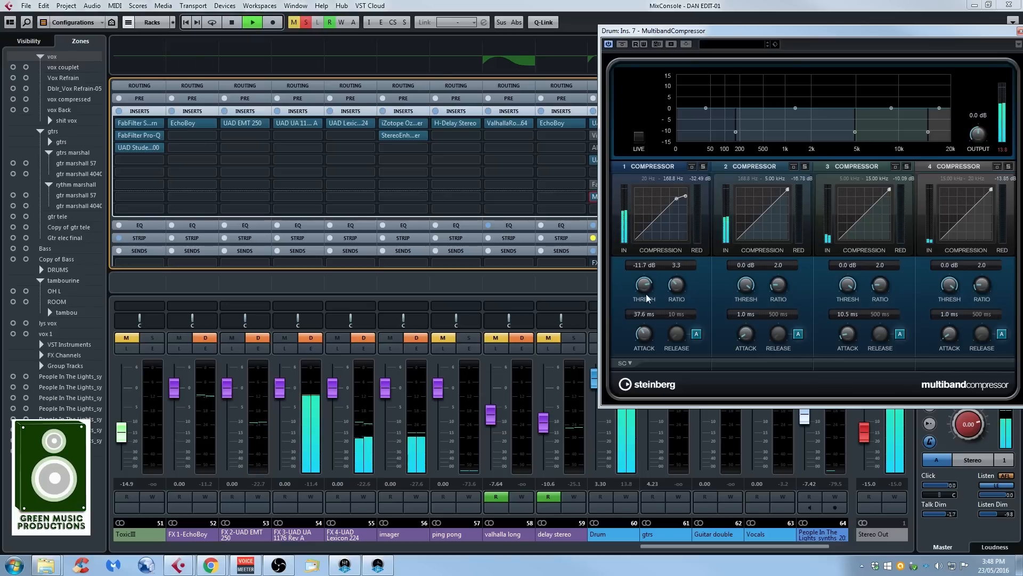
drag(643, 285, 643, 310)
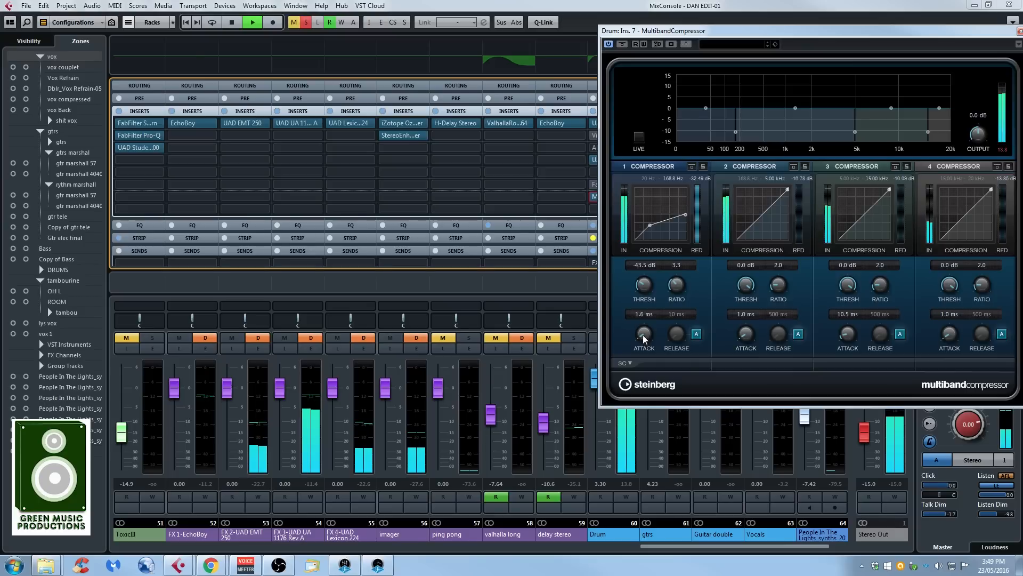
- Lengthen the band 1 attack to 34.1 ms
drag(643, 333, 643, 313)
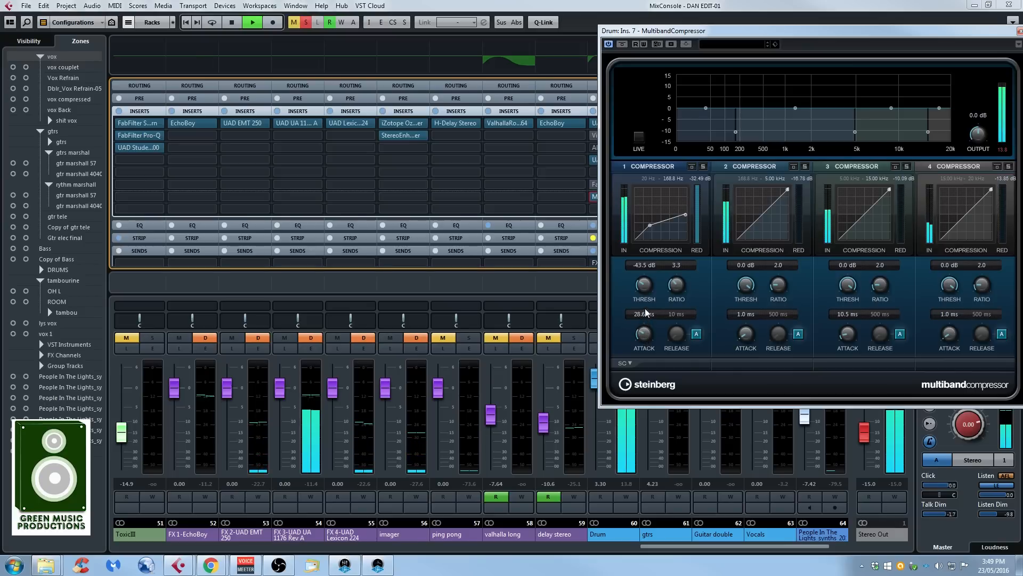
drag(642, 285, 642, 286)
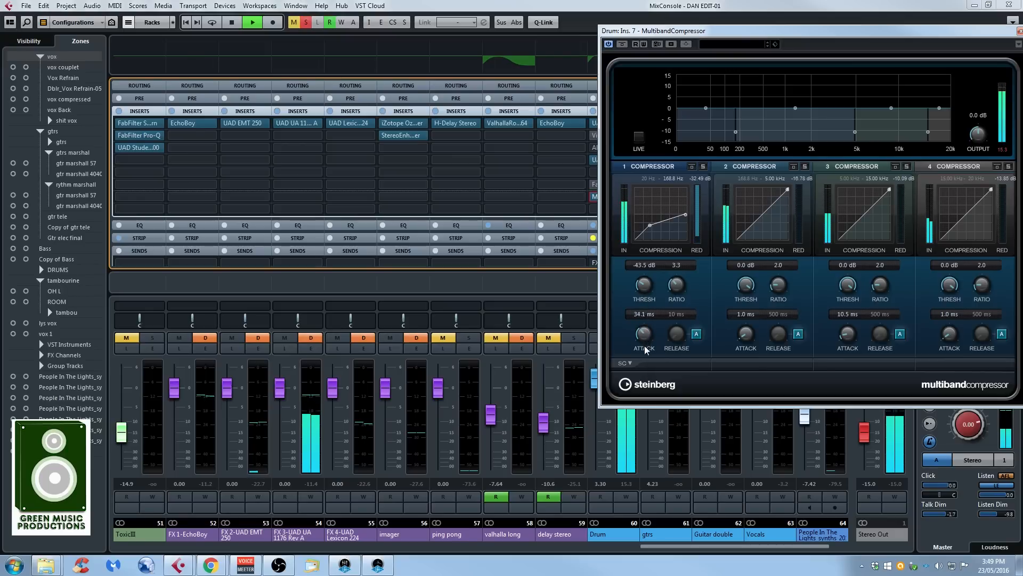
mouse_move(697, 333)
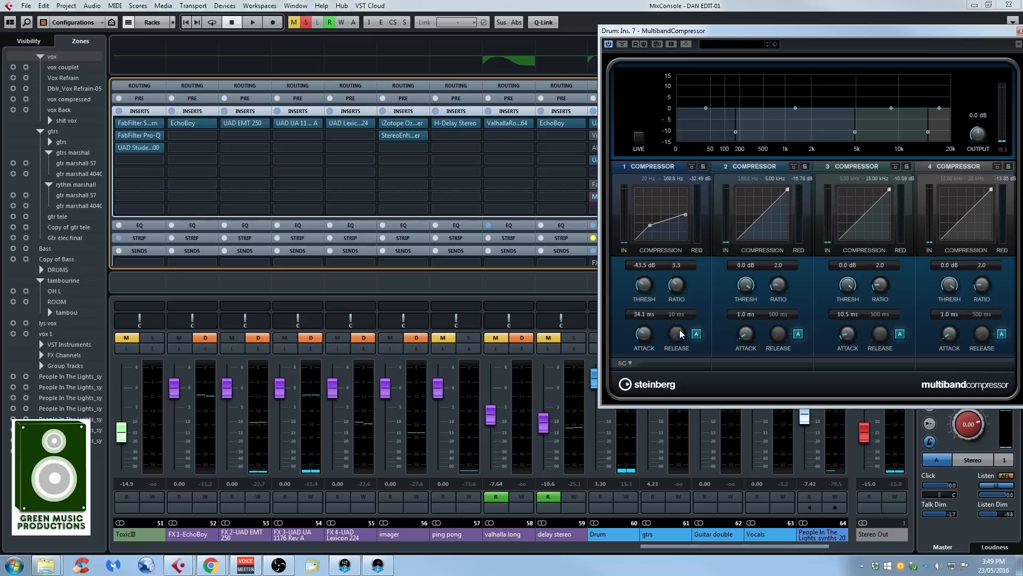
mouse_move(698, 342)
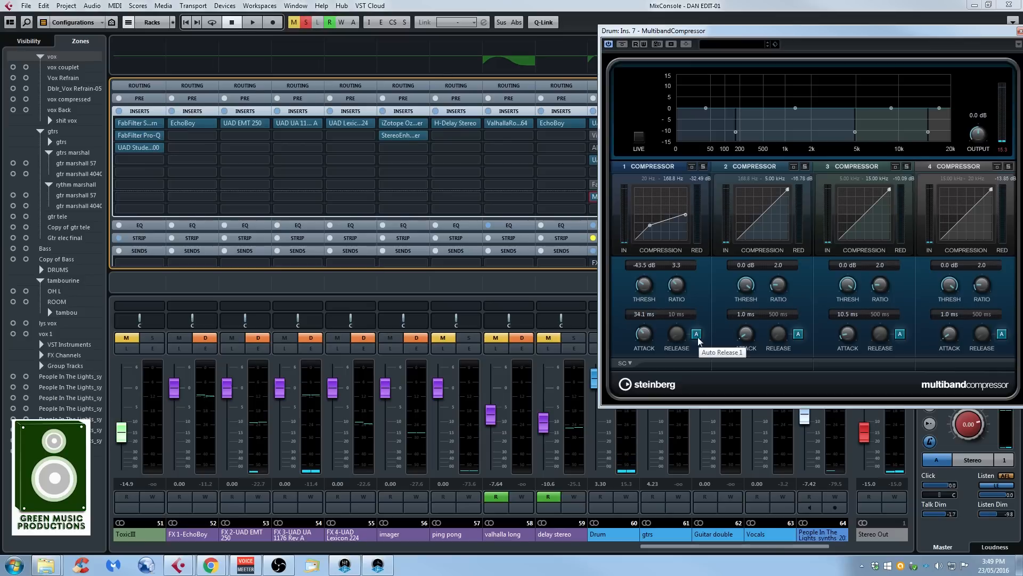
mouse_move(659, 349)
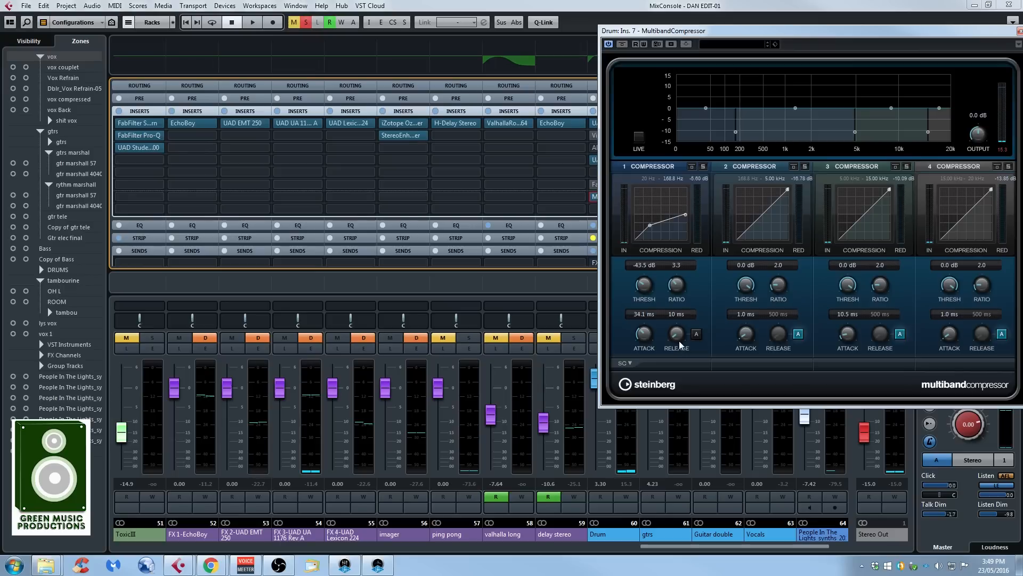
click(252, 22)
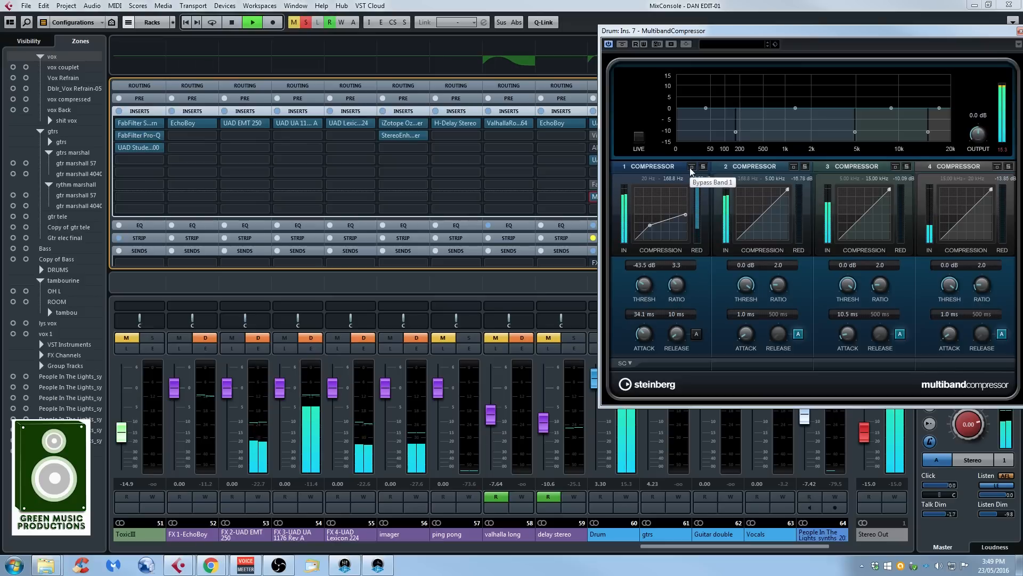
click(692, 166)
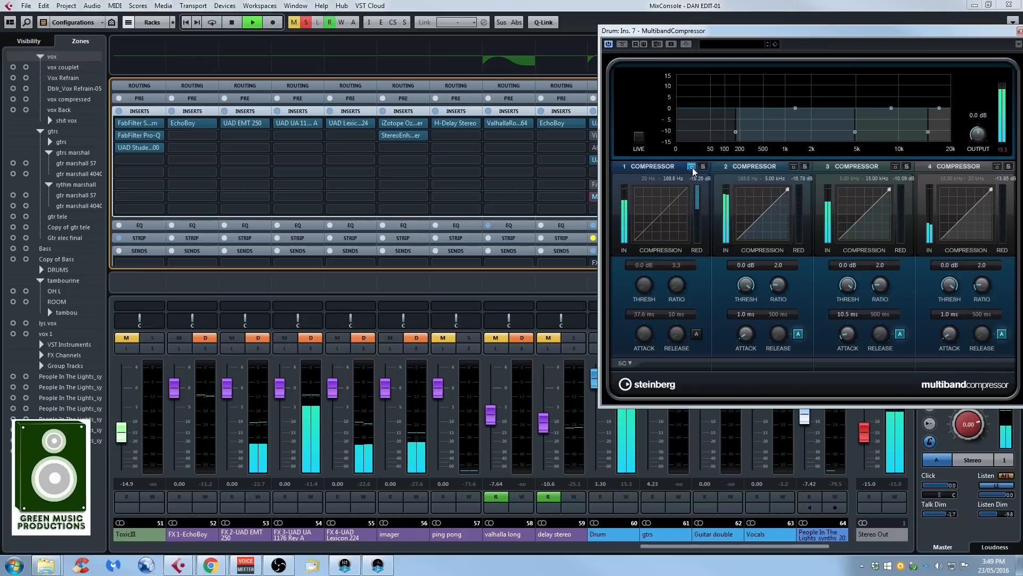
drag(642, 286, 642, 290)
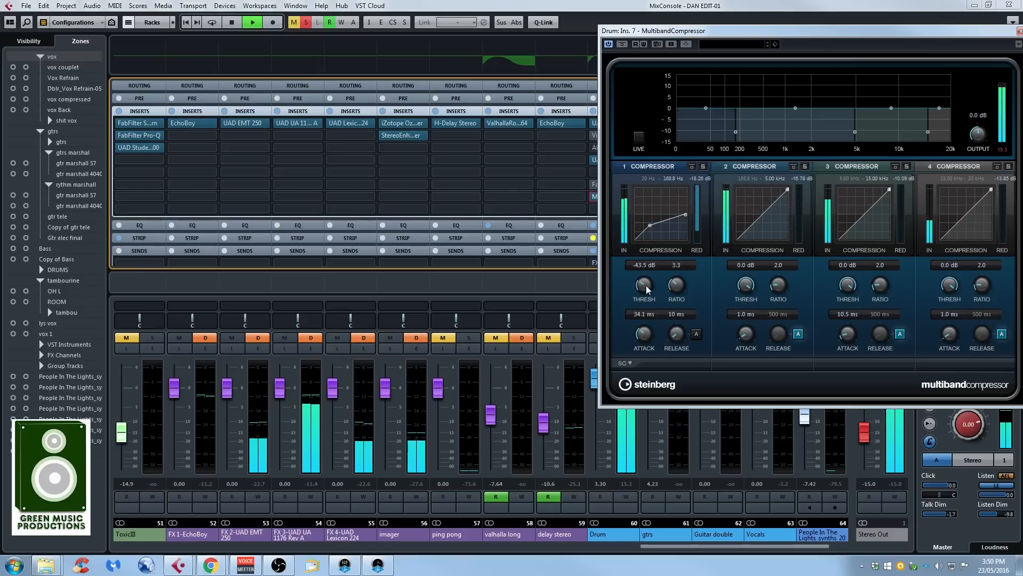
- Raise the band 1 THRESH knob to about -28.2 dB and audition the result
drag(643, 287, 647, 277)
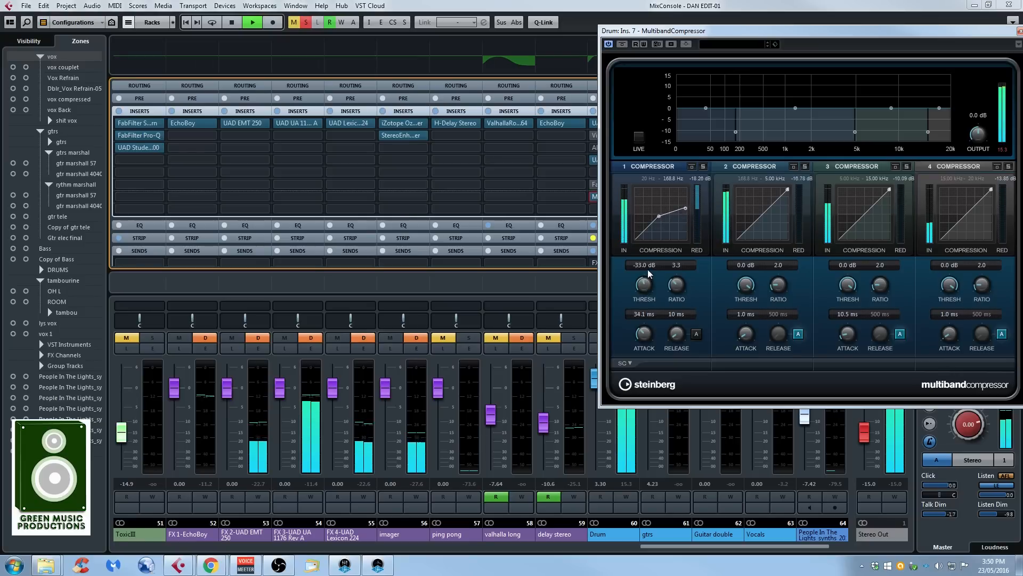
drag(642, 284, 646, 265)
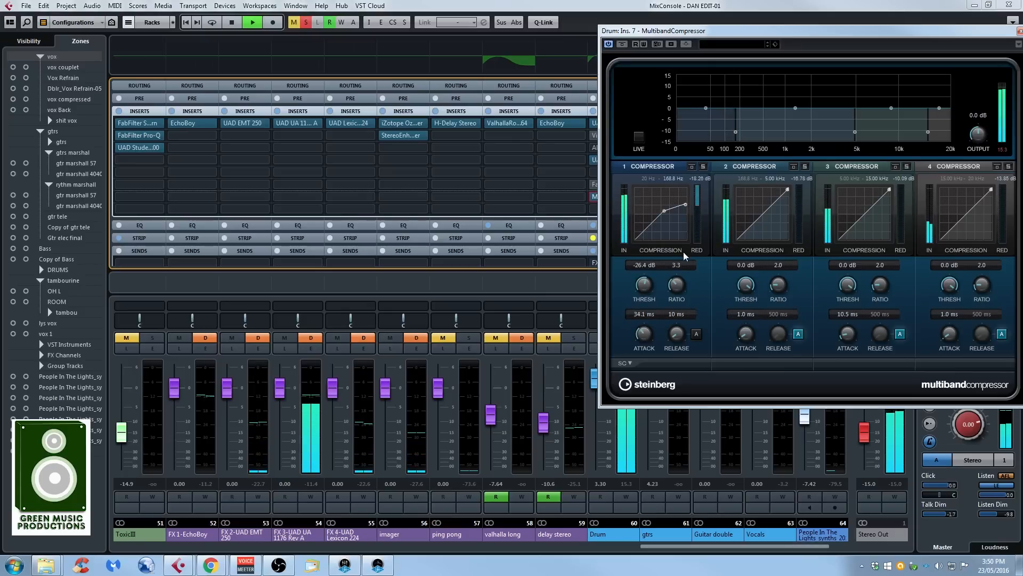
mouse_move(700, 292)
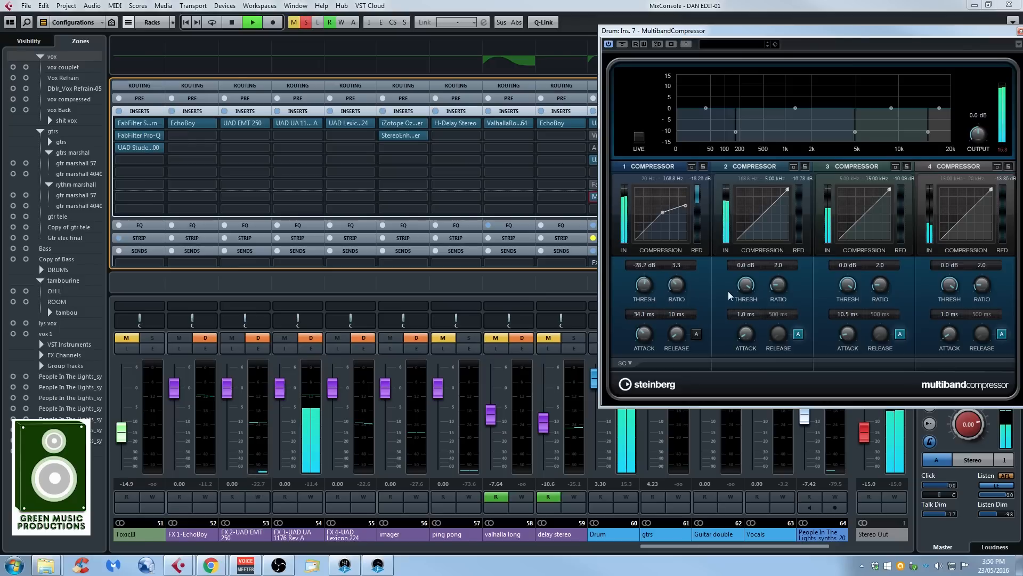
click(231, 21)
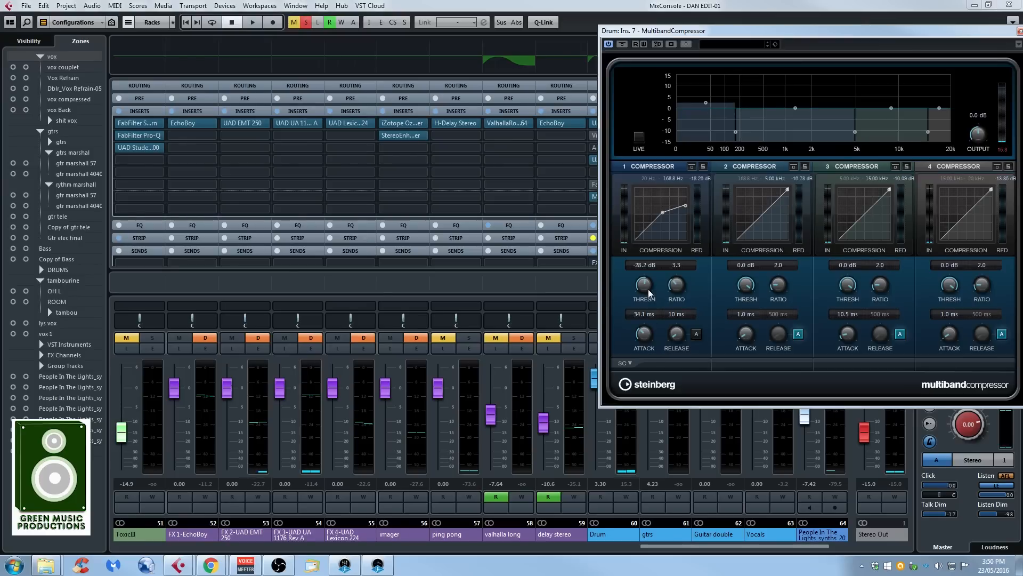
mouse_move(719, 249)
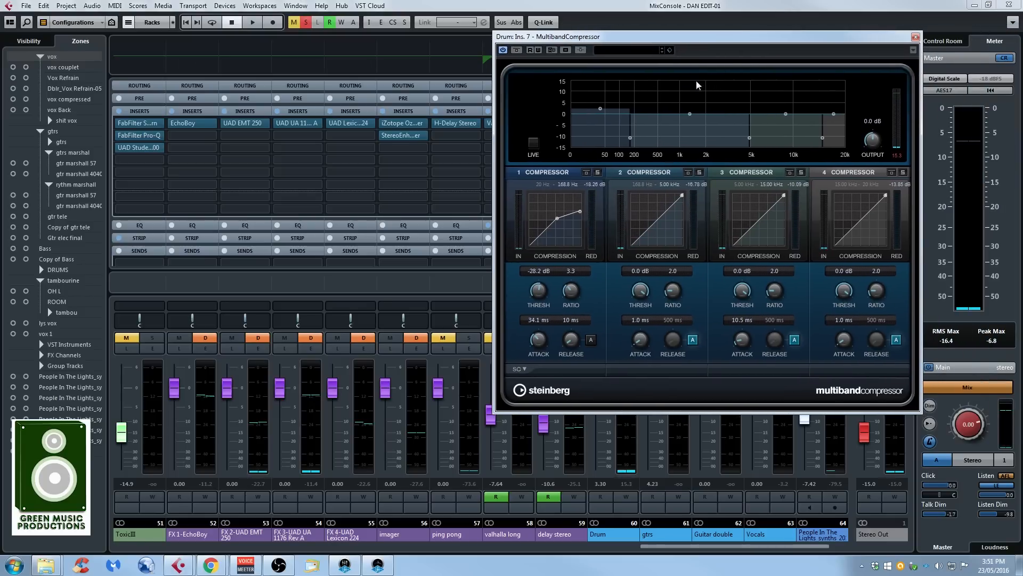
mouse_move(732, 66)
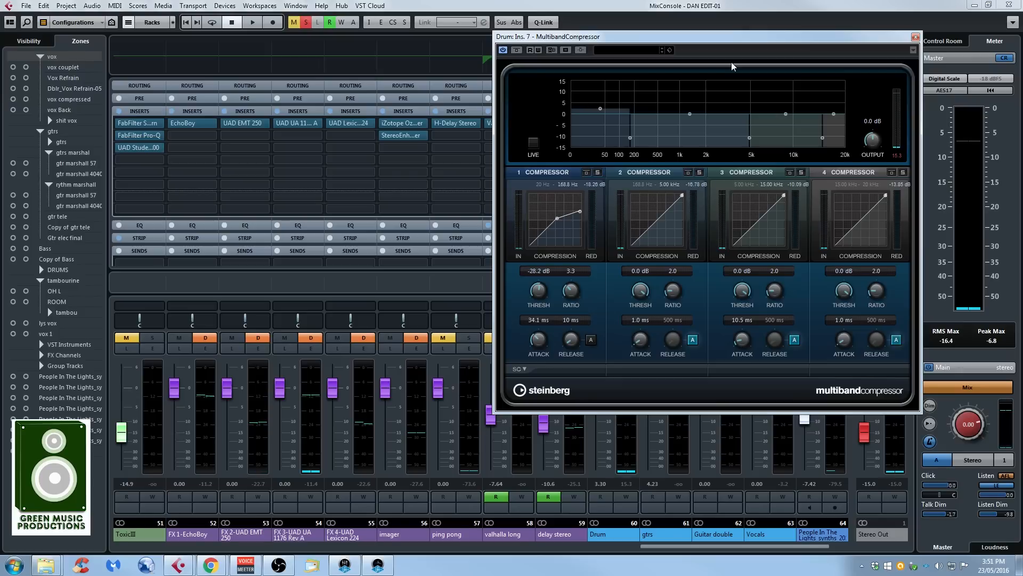
mouse_move(766, 26)
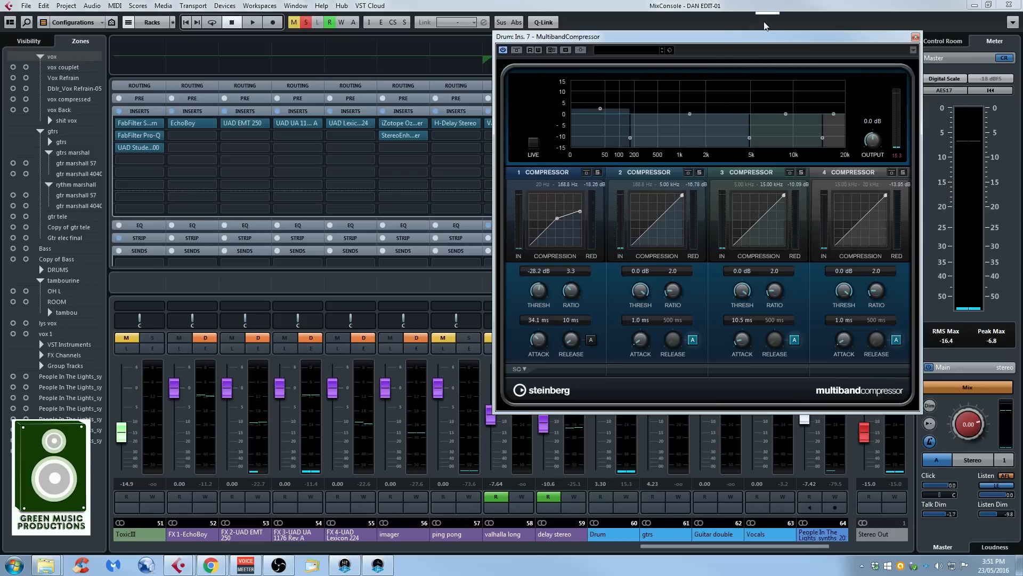